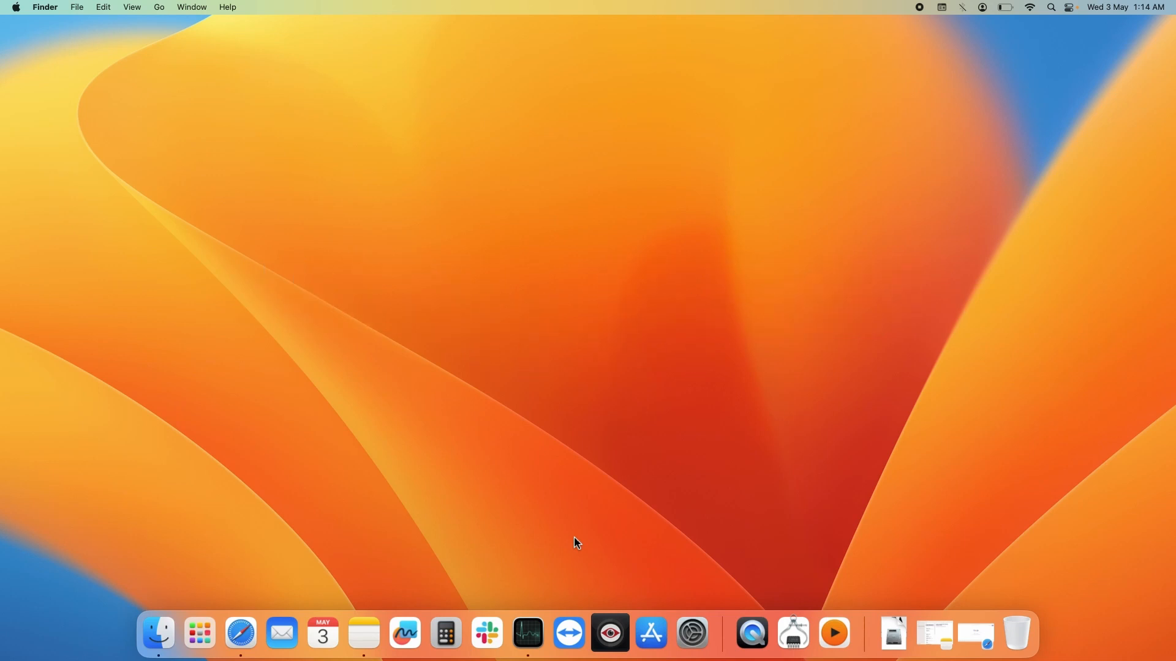
pyautogui.moveTo(241, 633)
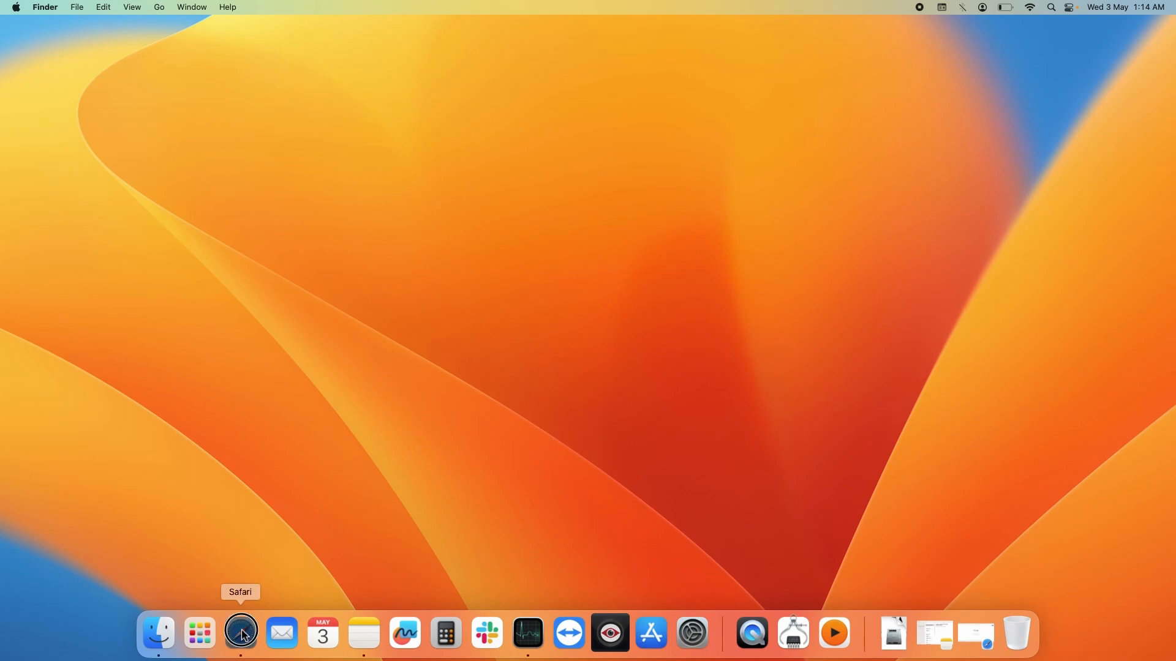
# Search Google in Safari for 'google chrome for mac'
pyautogui.click(242, 633)
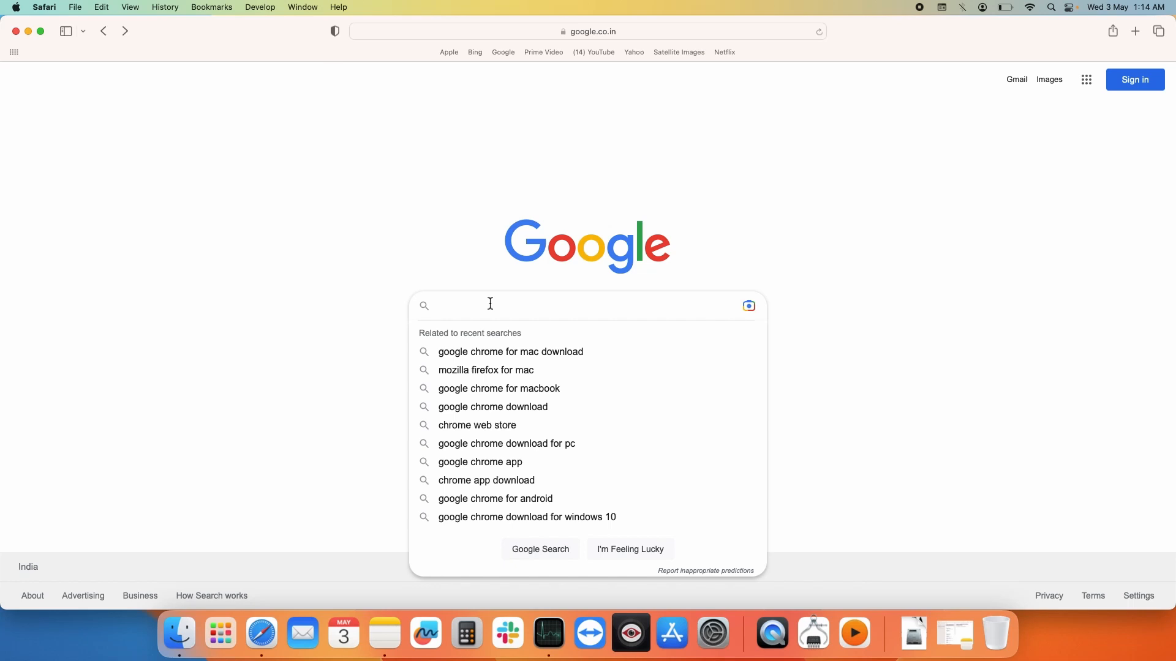
pyautogui.write('google chrome for mac')
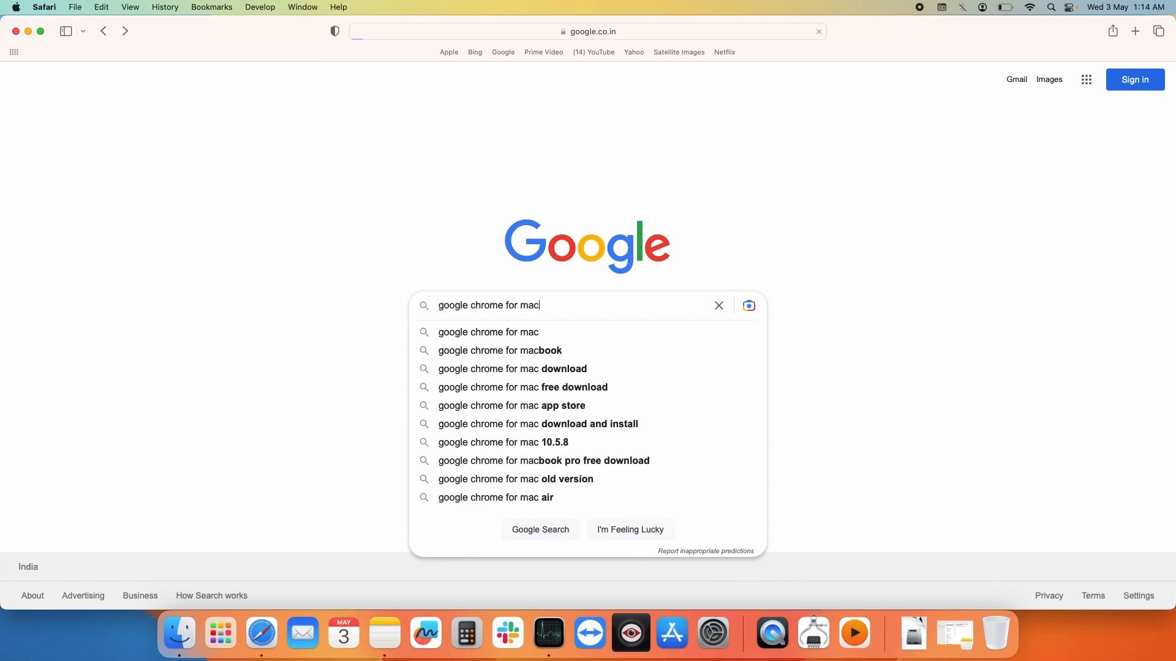
pyautogui.press('Return')
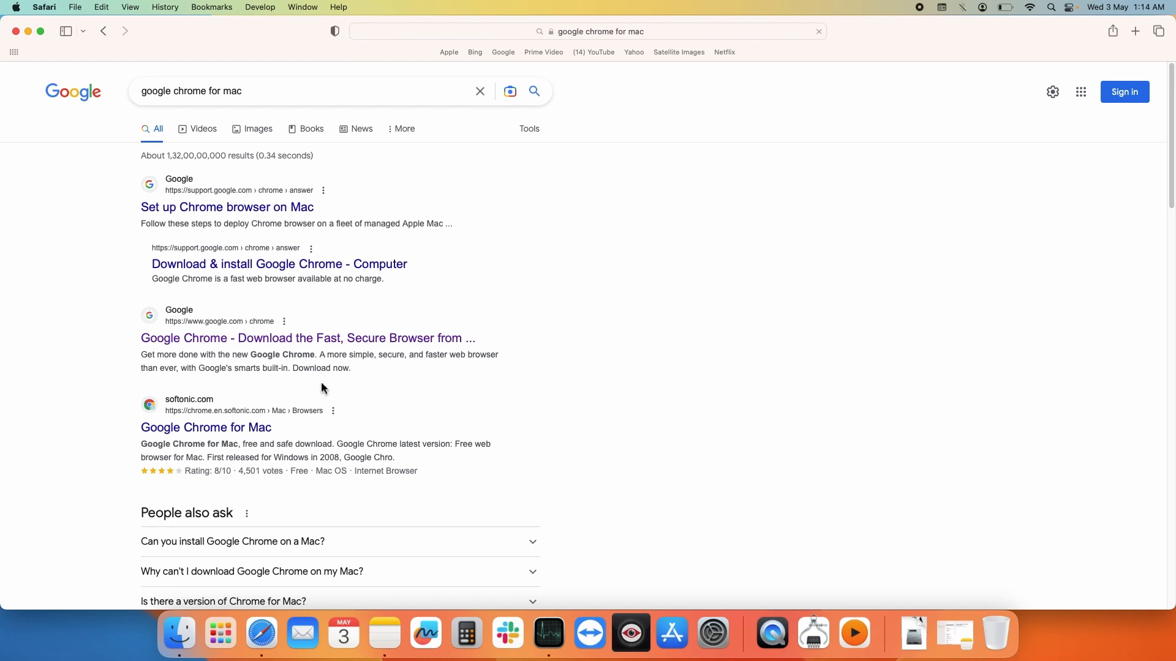
pyautogui.moveTo(226, 345)
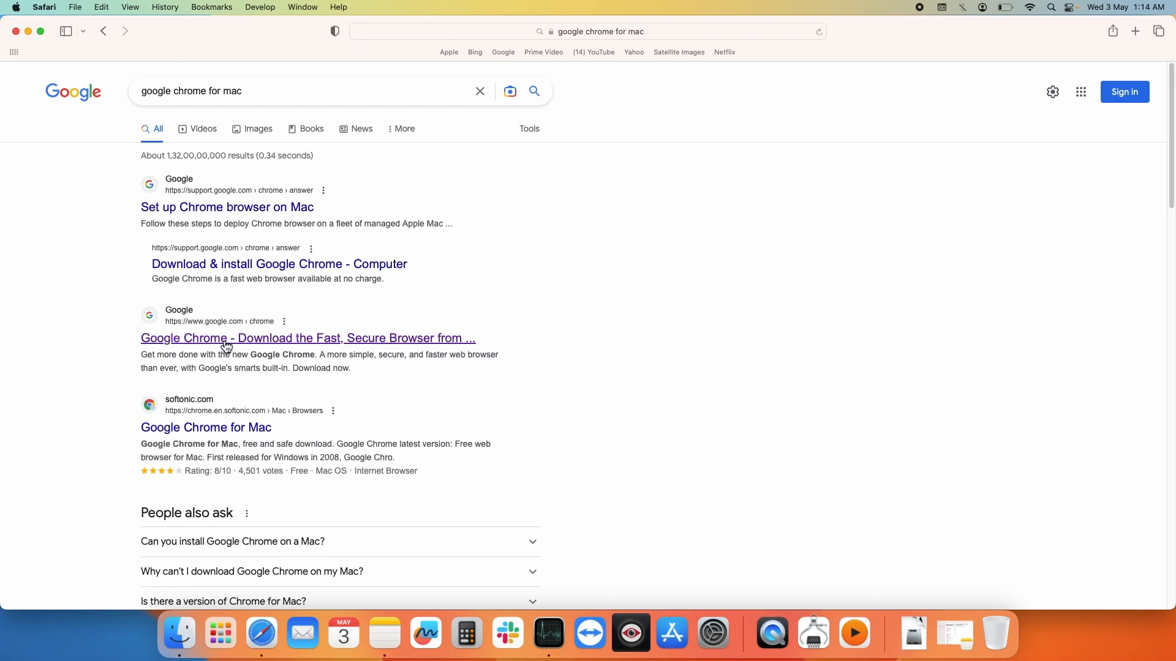
pyautogui.moveTo(162, 351)
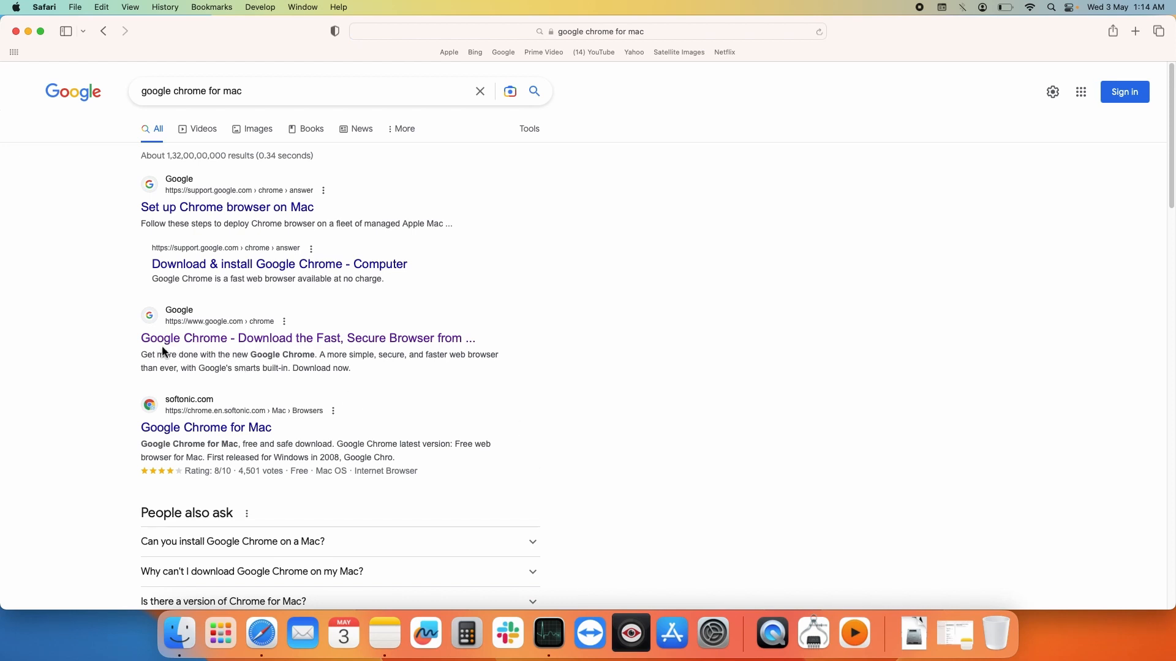
pyautogui.moveTo(308, 338)
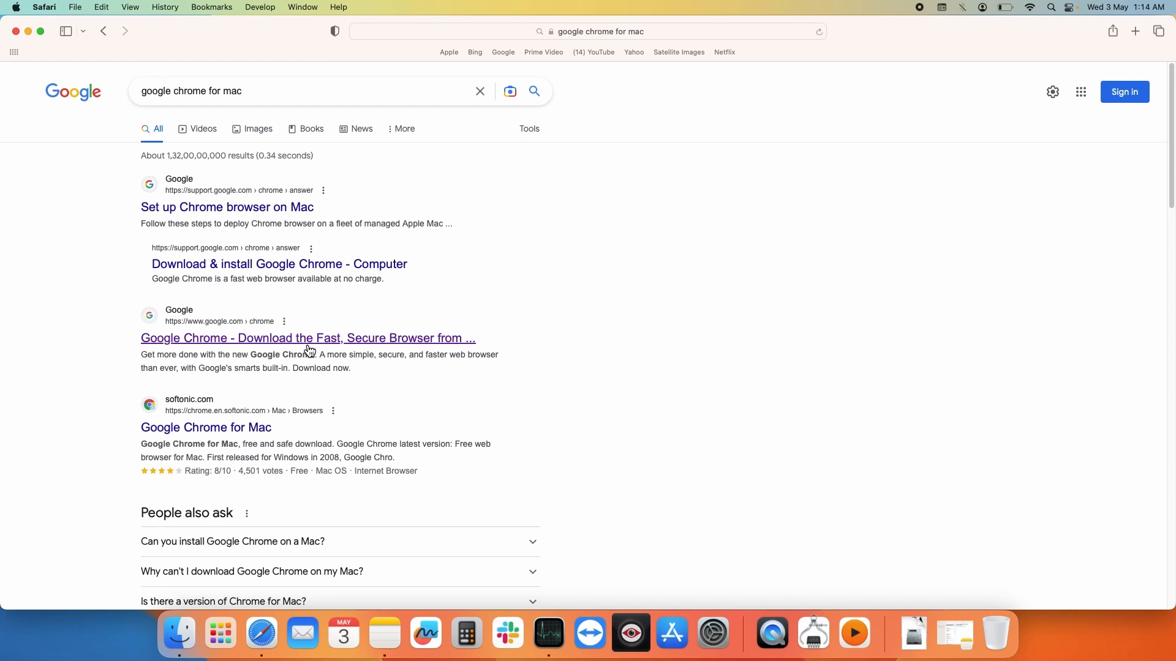
# Download the Chrome for macOS installer from Google's official Chrome page, allowing the download
pyautogui.click(307, 338)
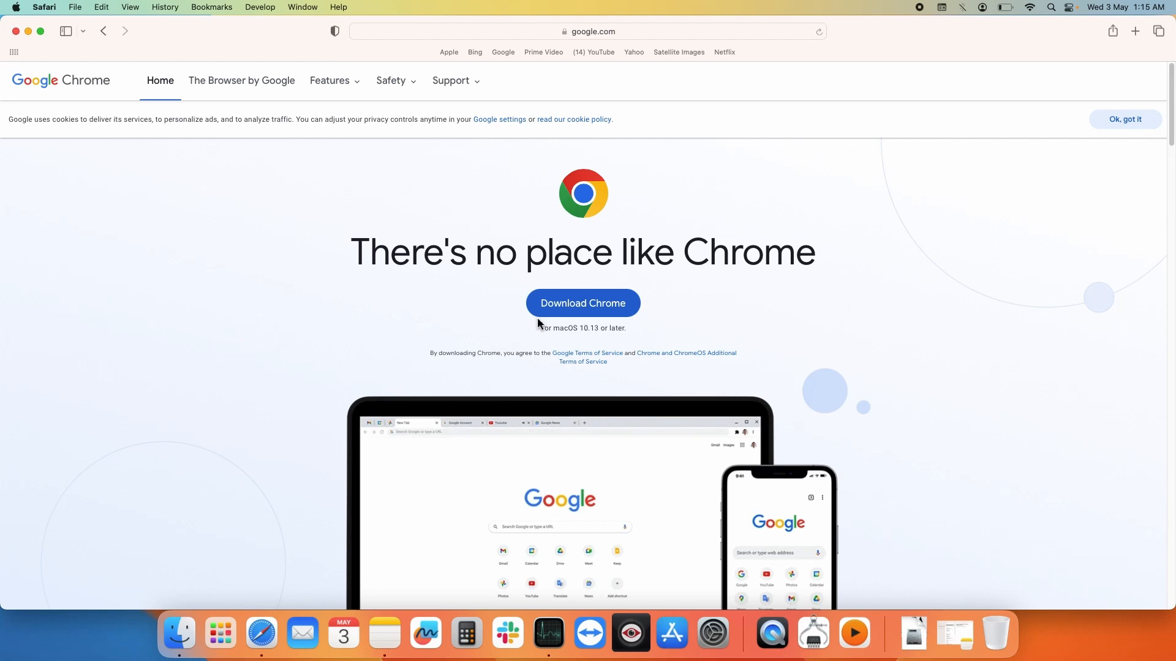
pyautogui.moveTo(575, 343)
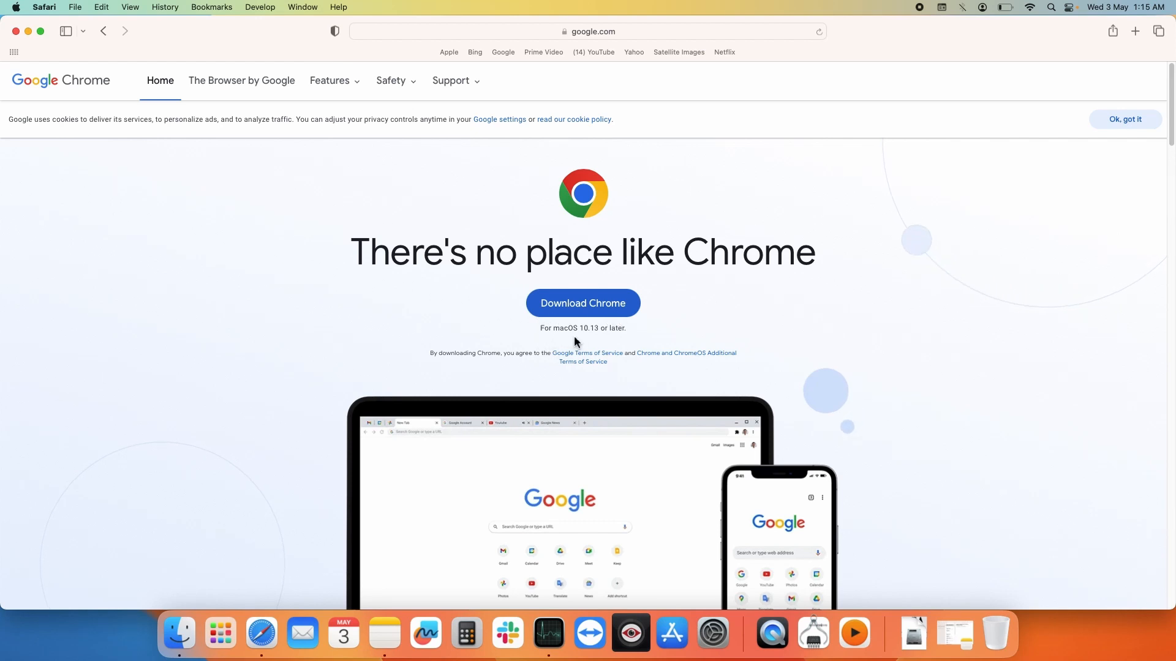
pyautogui.moveTo(621, 339)
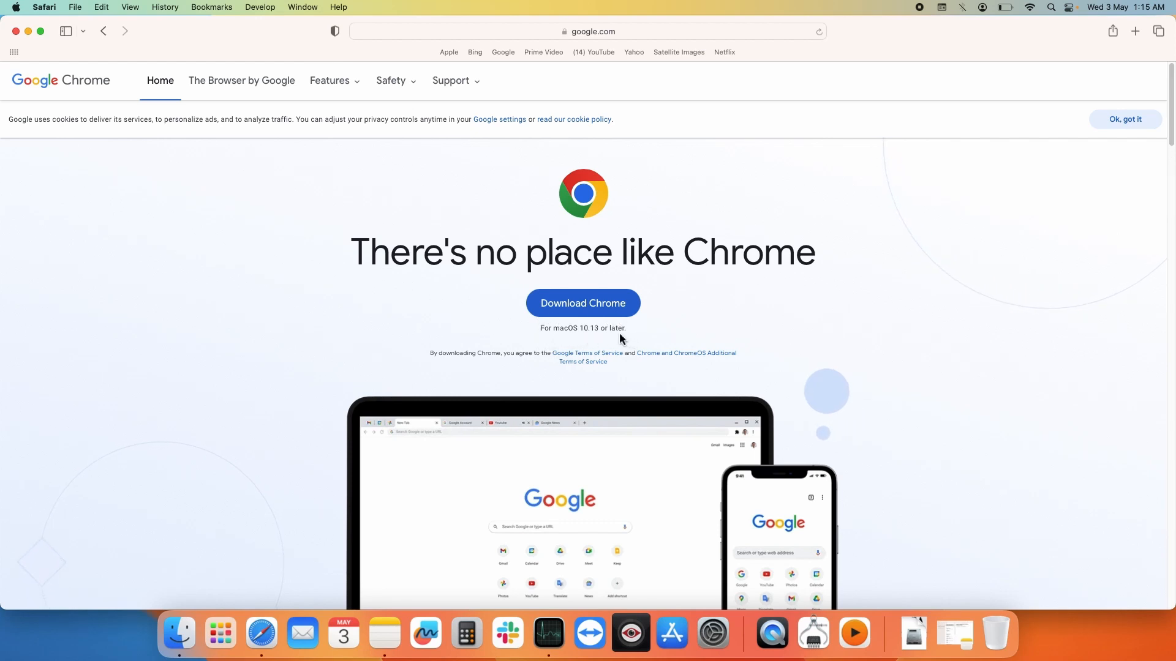
pyautogui.click(583, 302)
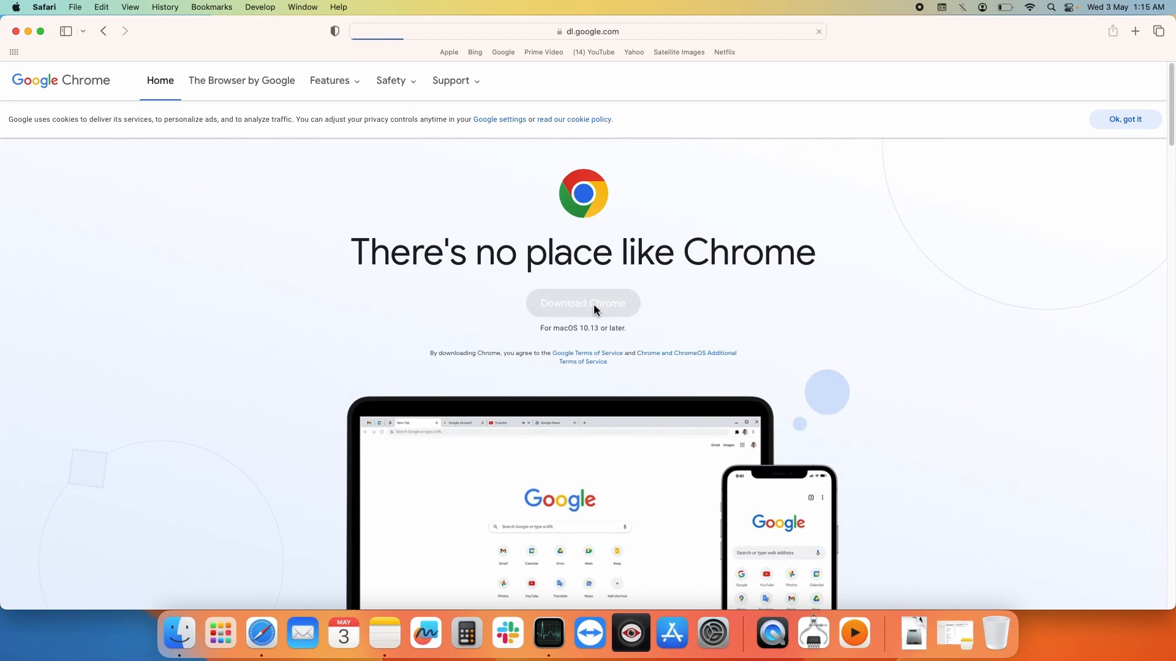
pyautogui.click(583, 302)
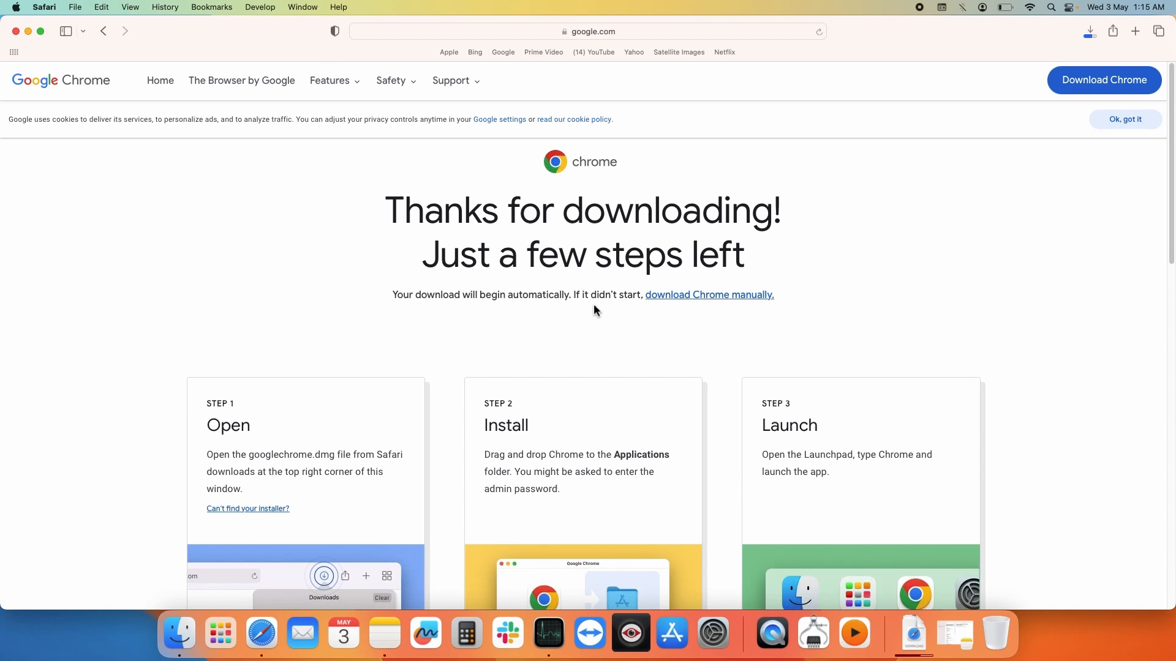
pyautogui.moveTo(913, 633)
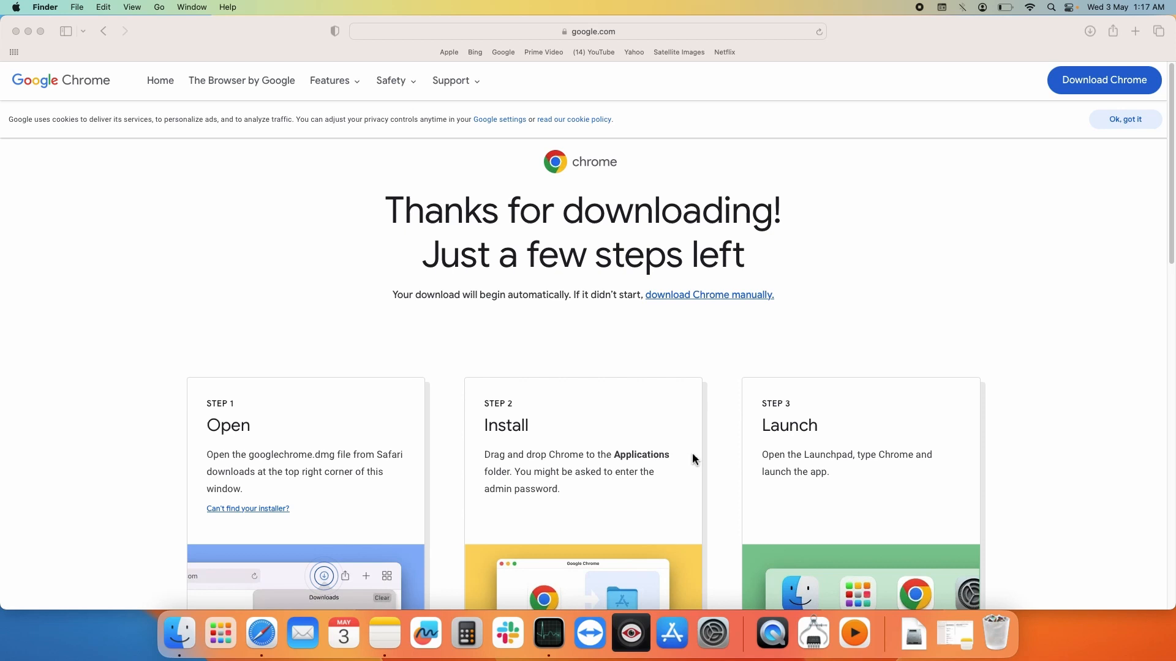
pyautogui.moveTo(283, 553)
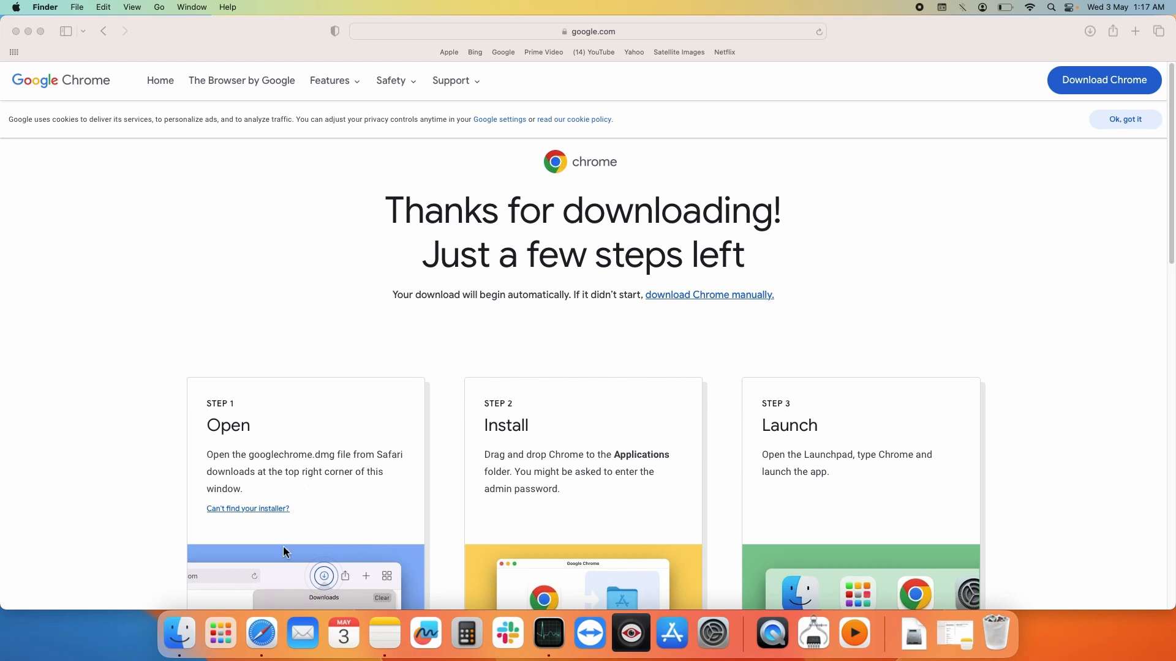
# Locate the downloaded googlechrome.dmg disk image in the Downloads folder
pyautogui.click(177, 633)
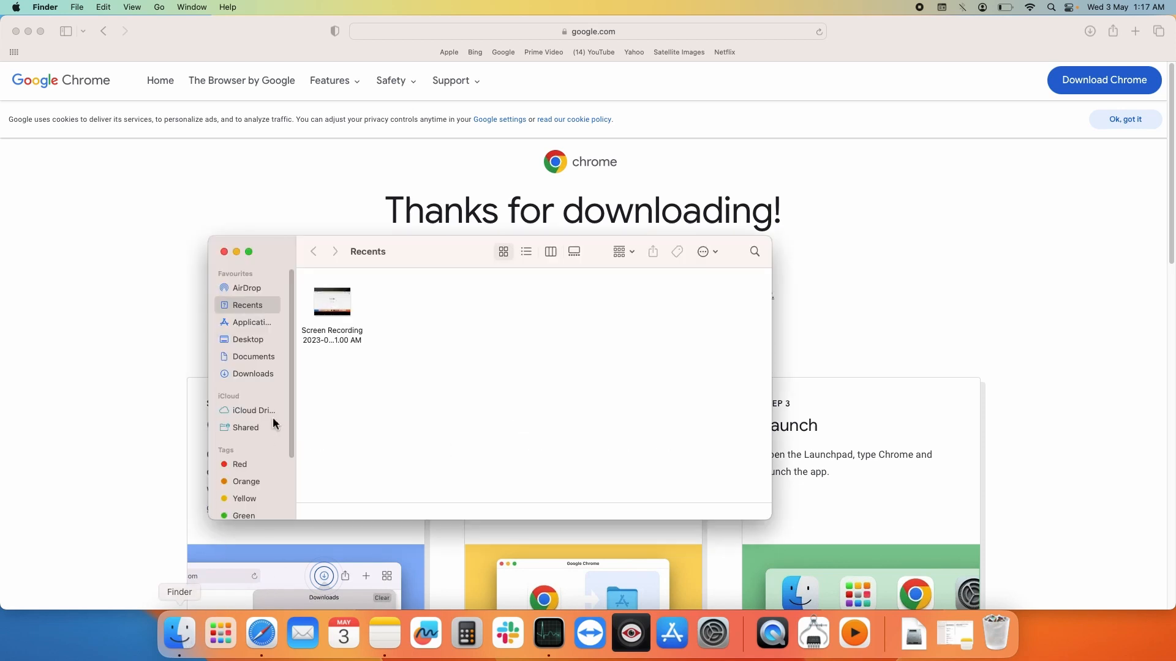
pyautogui.moveTo(255, 379)
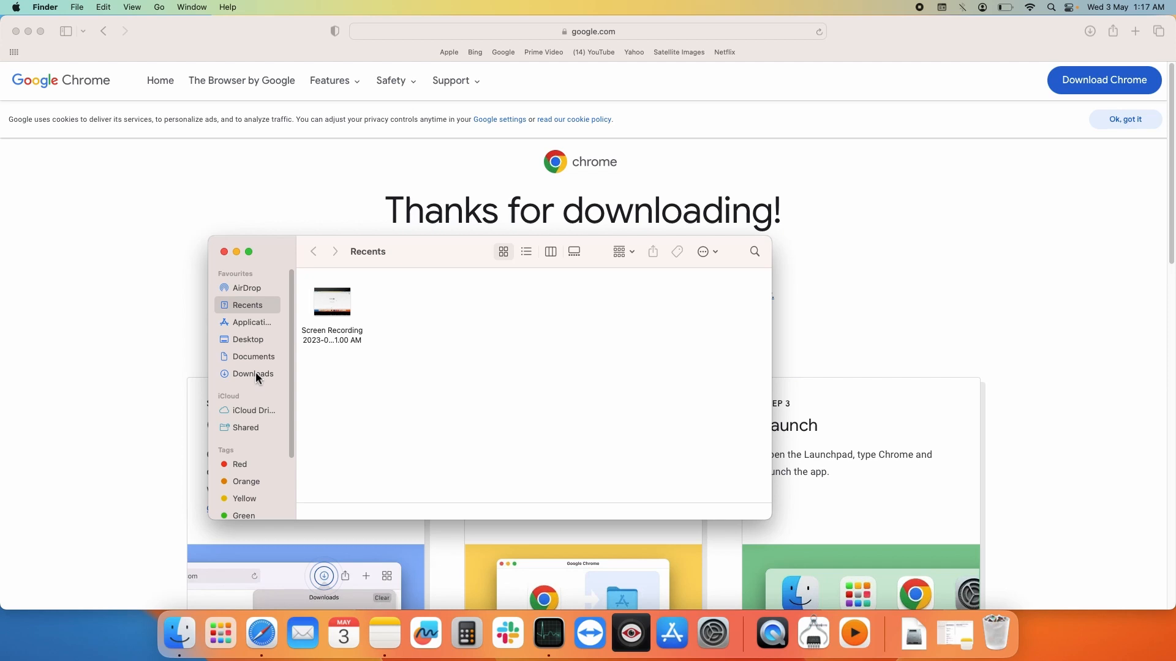
pyautogui.click(252, 373)
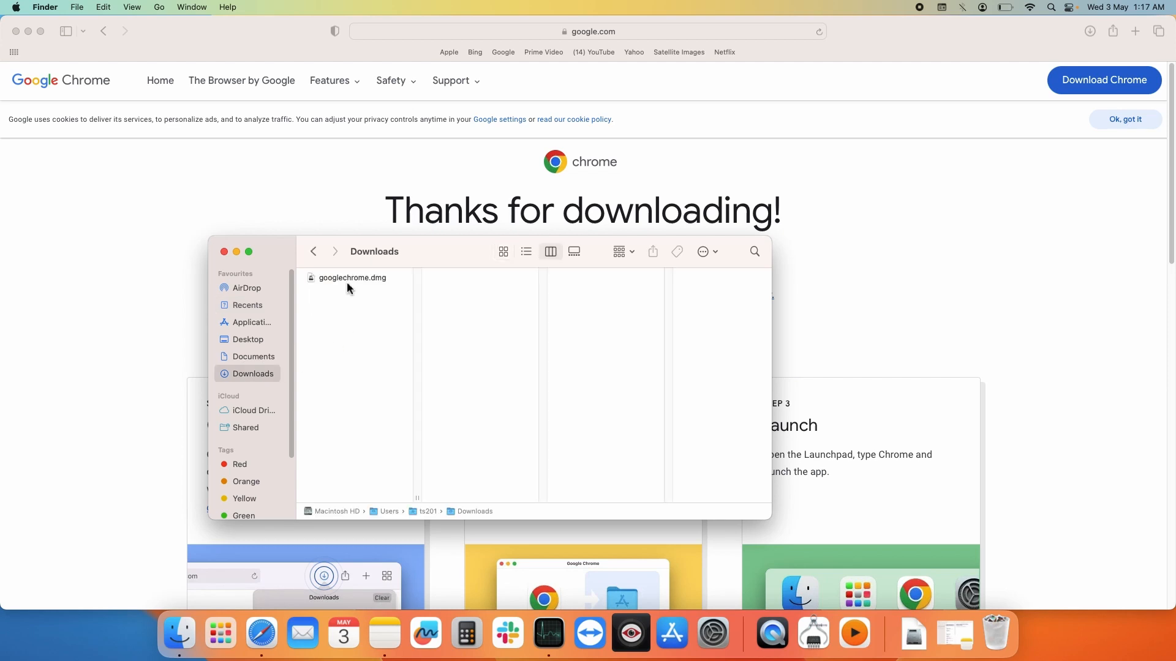
pyautogui.moveTo(342, 291)
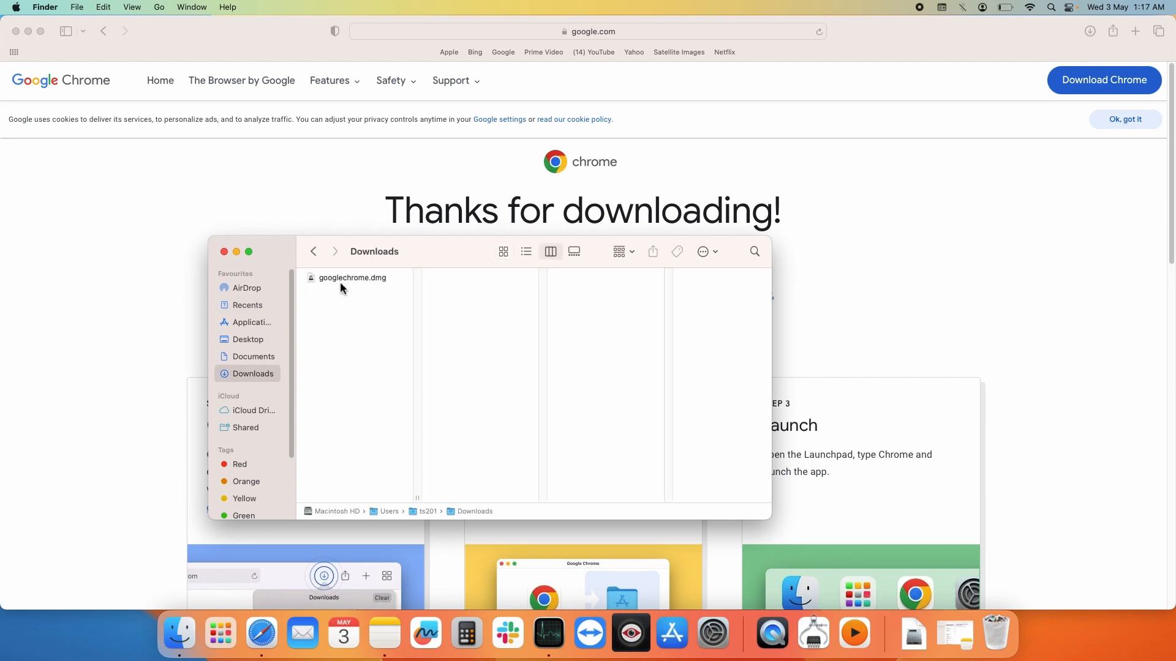
pyautogui.moveTo(377, 289)
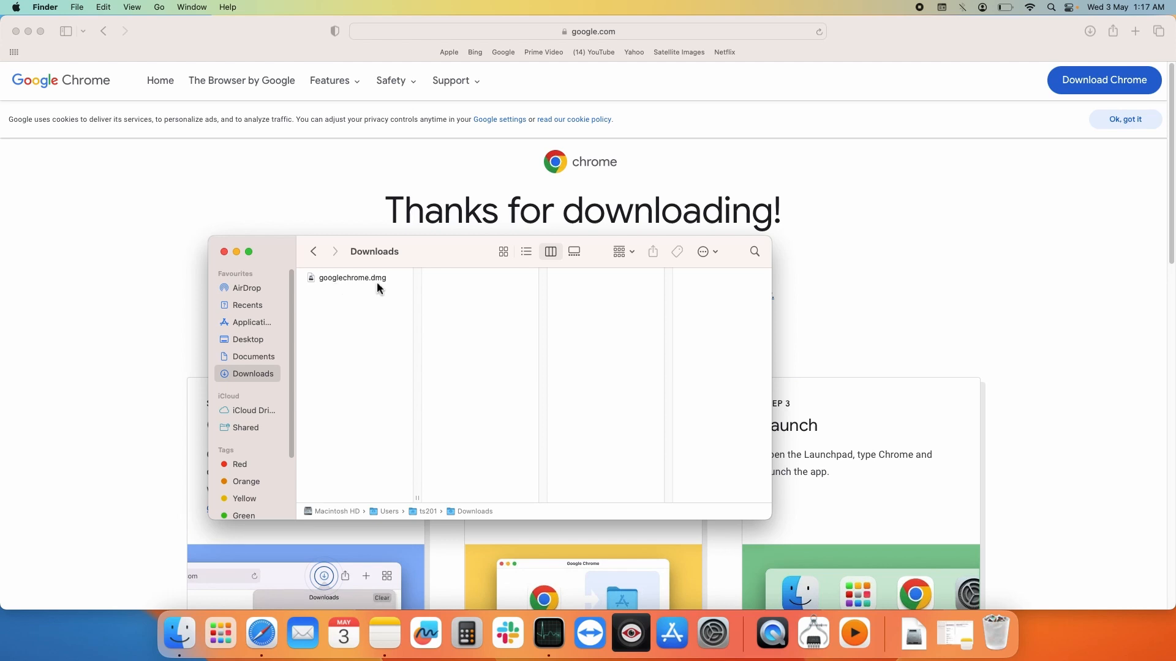
pyautogui.click(353, 278)
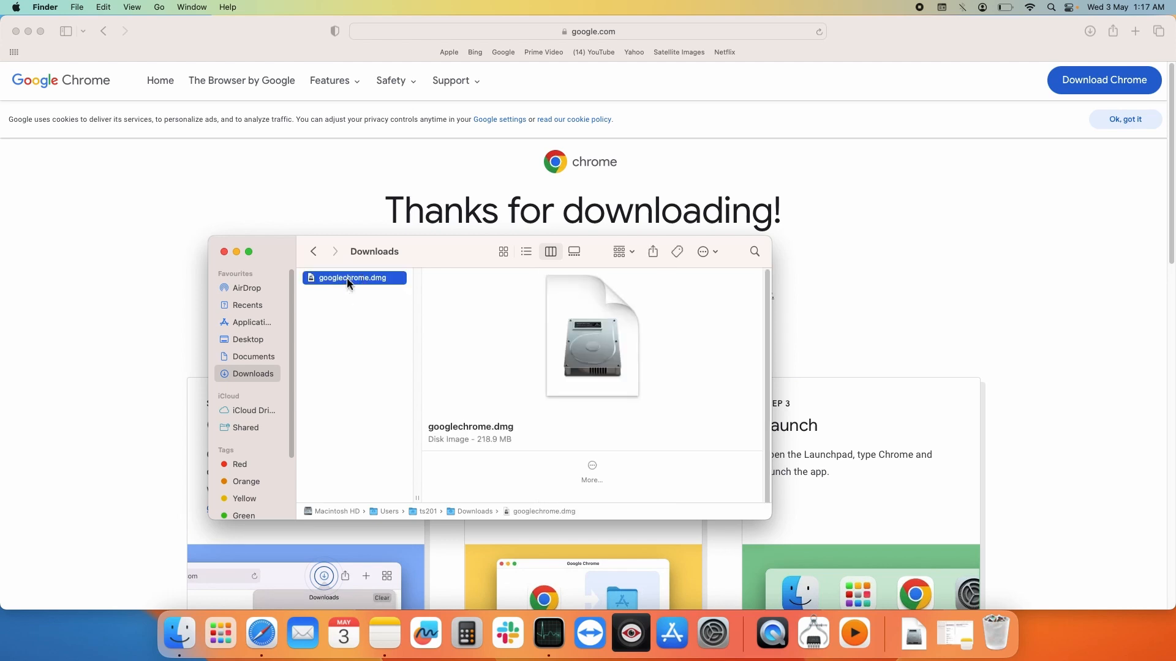
# Mount googlechrome.dmg and copy the Google Chrome app into Applications
pyautogui.doubleClick(353, 278)
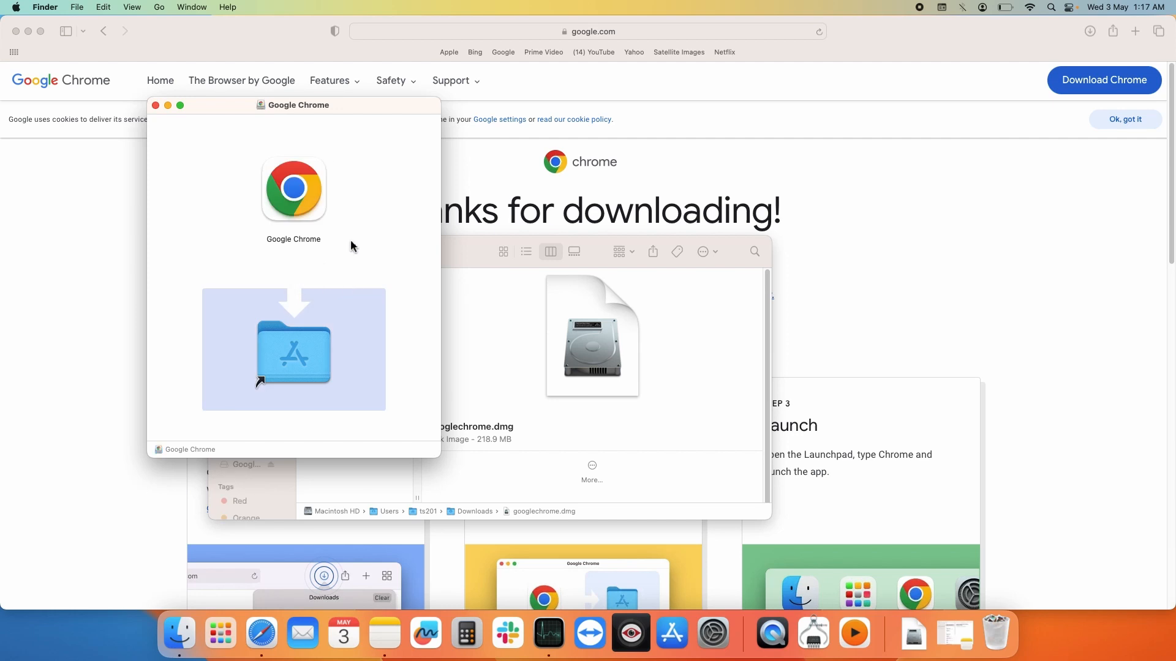
pyautogui.moveTo(302, 218)
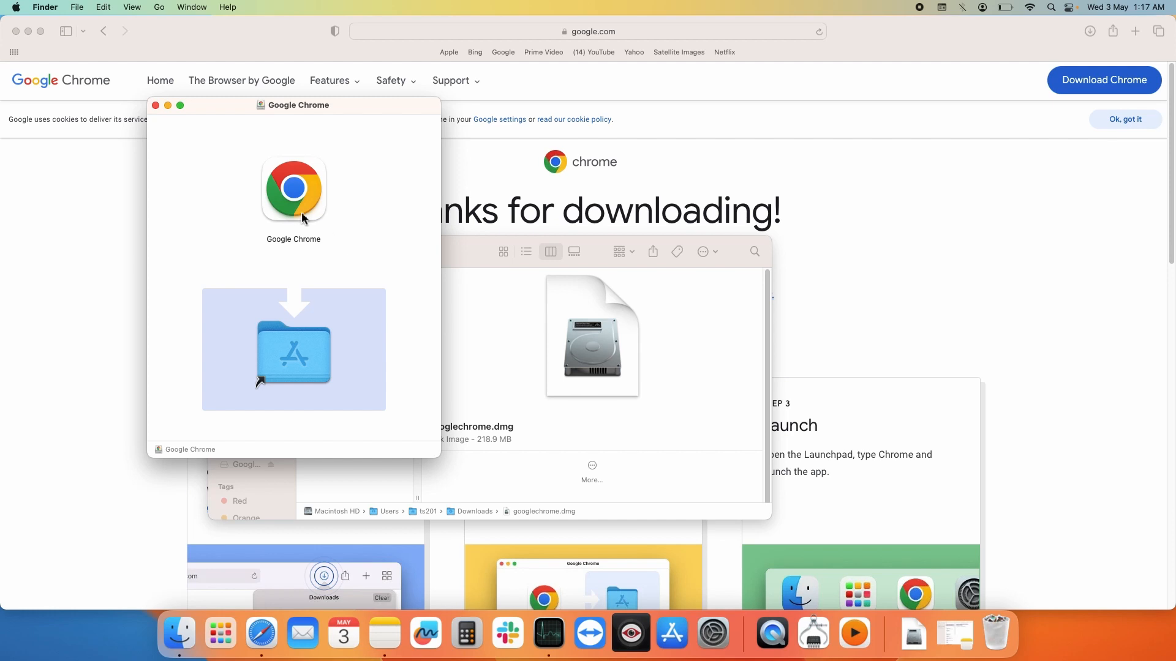
pyautogui.click(293, 189)
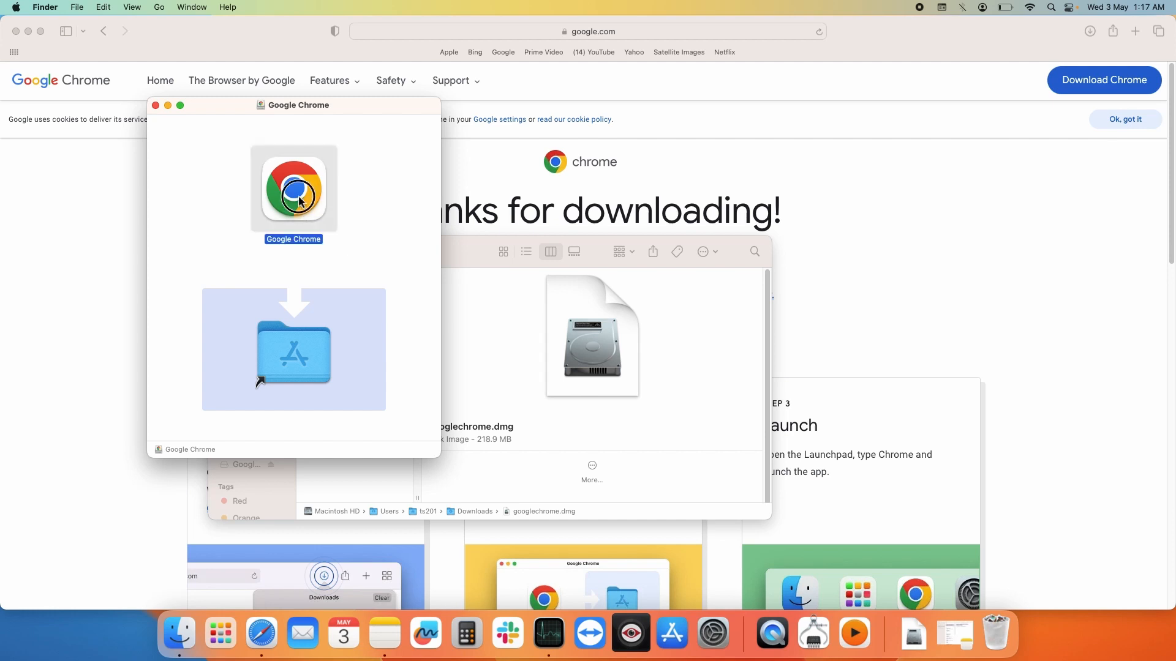
pyautogui.moveTo(293, 187); pyautogui.dragTo(291, 311)
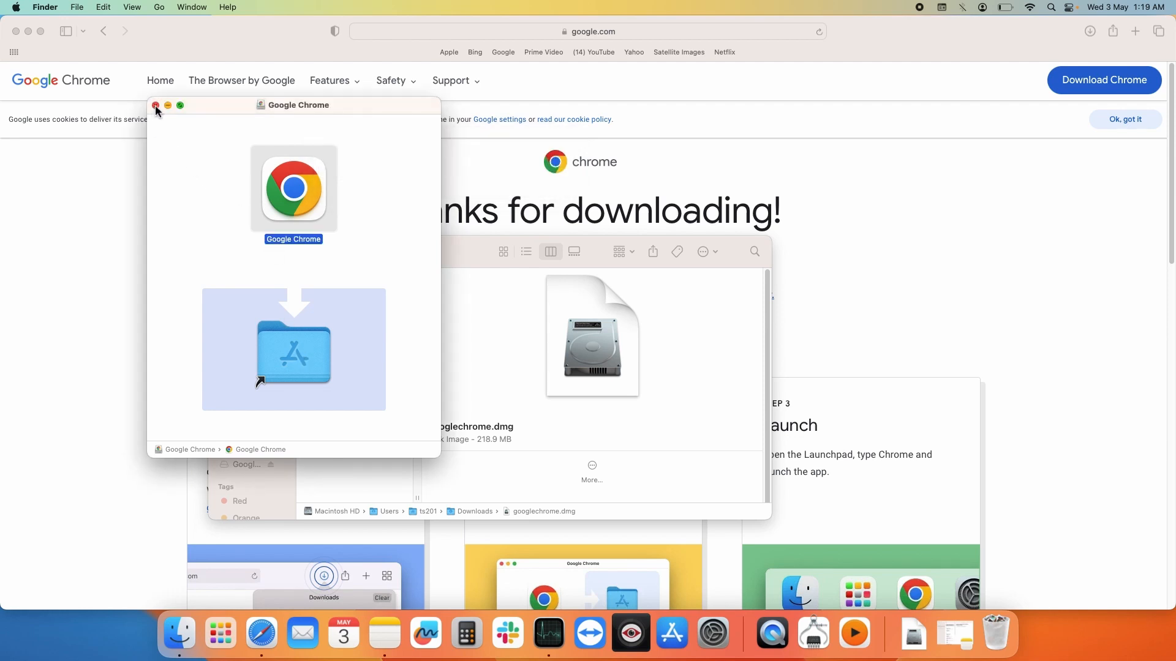
# Close the installer window and launch Google Chrome from Launchpad by searching 'chrome'
pyautogui.click(220, 633)
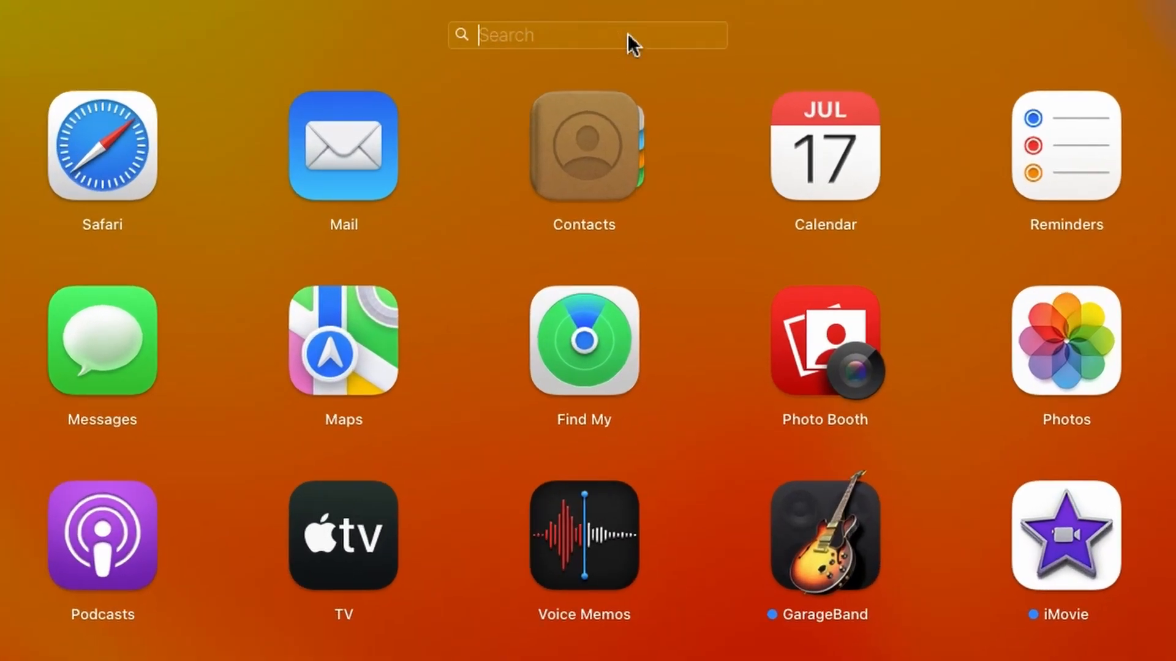
pyautogui.write('chrome')
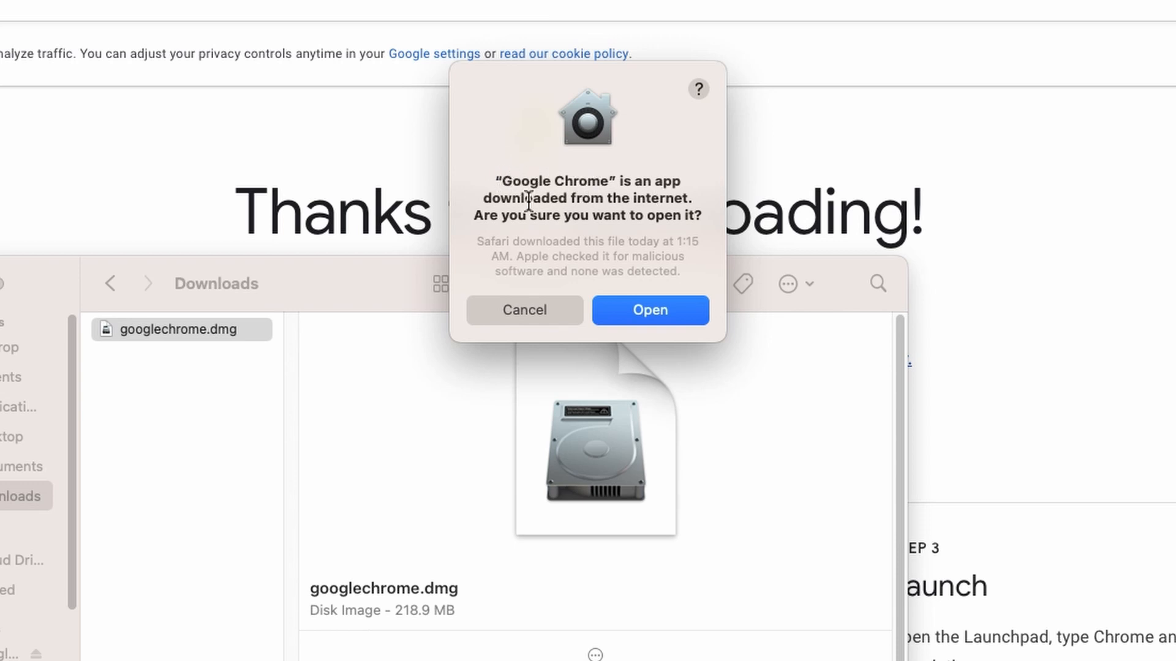
pyautogui.moveTo(664, 243)
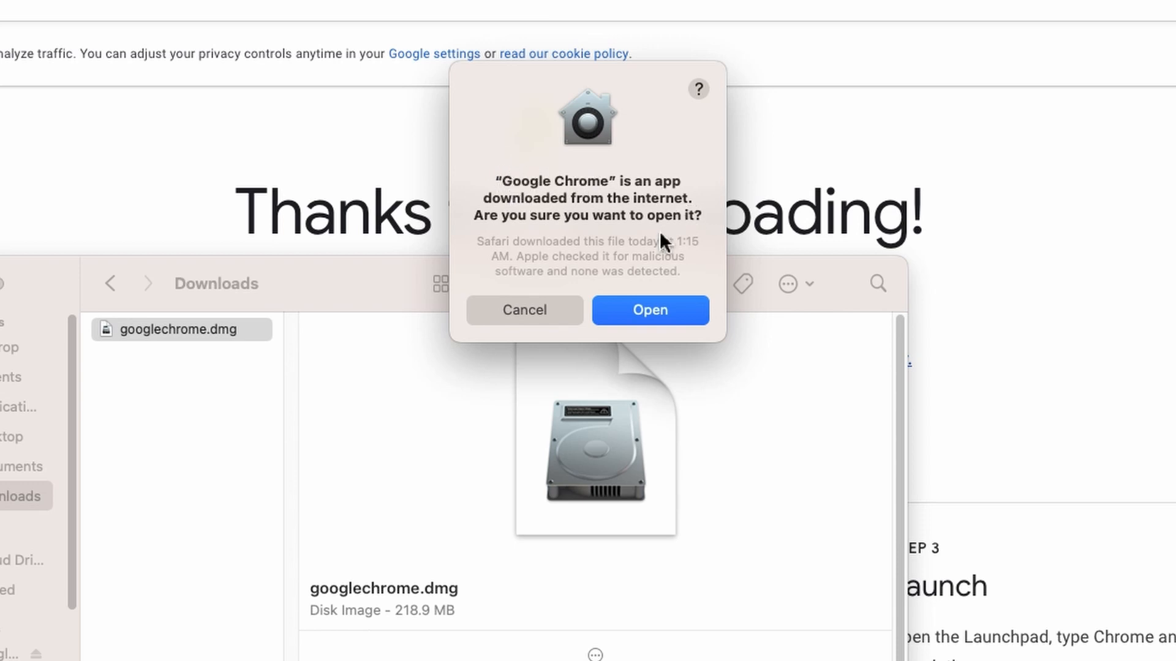
# Allow the downloaded Chrome app to open and turn off usage statistics and crash reports
pyautogui.click(649, 309)
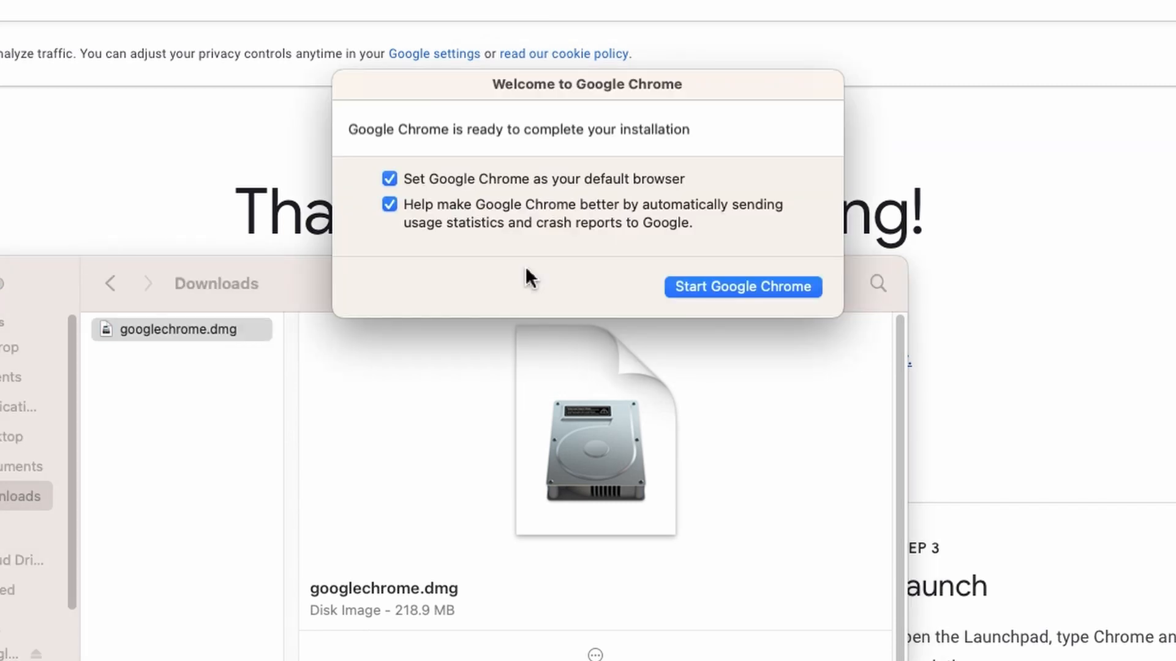
pyautogui.moveTo(446, 187)
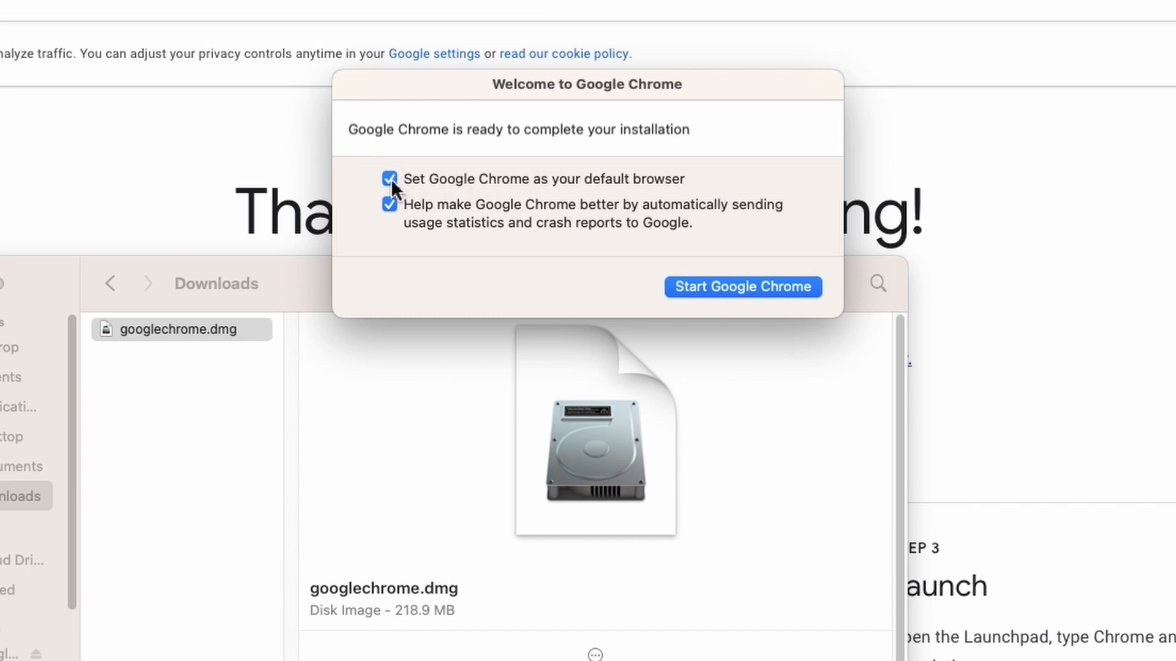
pyautogui.moveTo(406, 196)
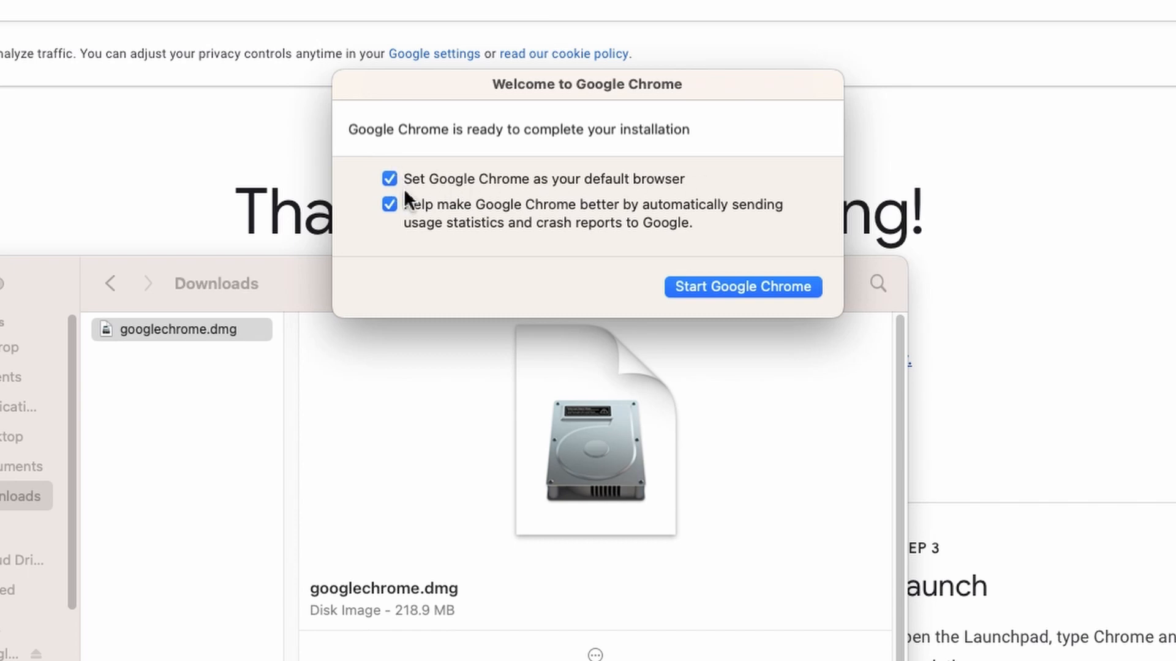
pyautogui.moveTo(747, 227)
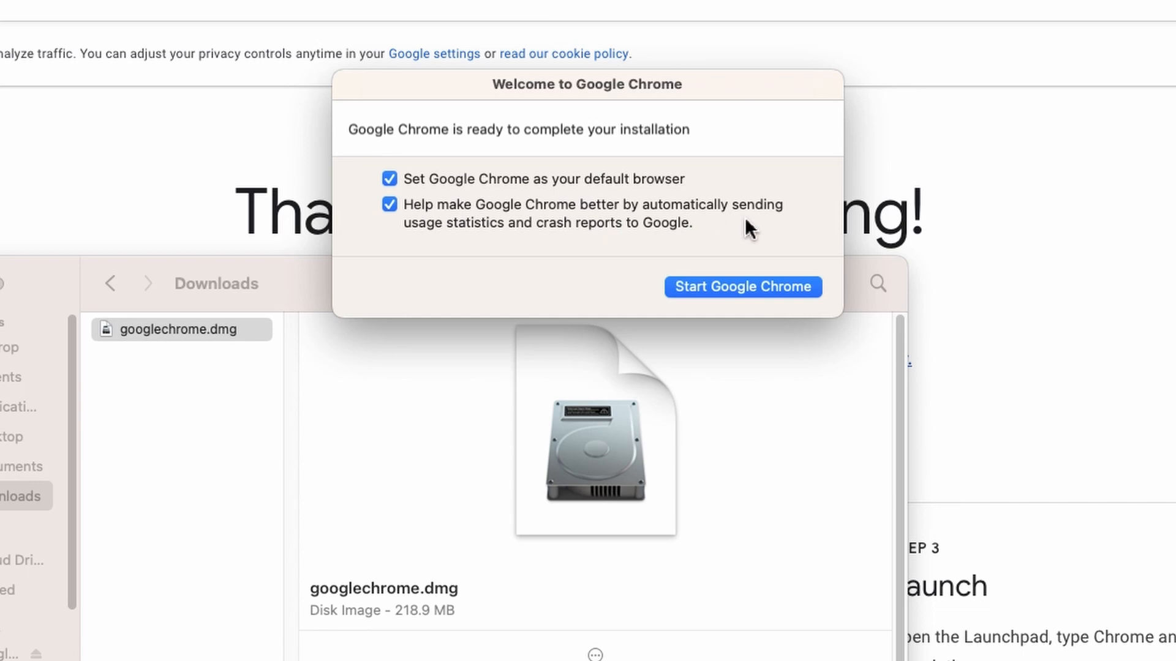
pyautogui.moveTo(537, 244)
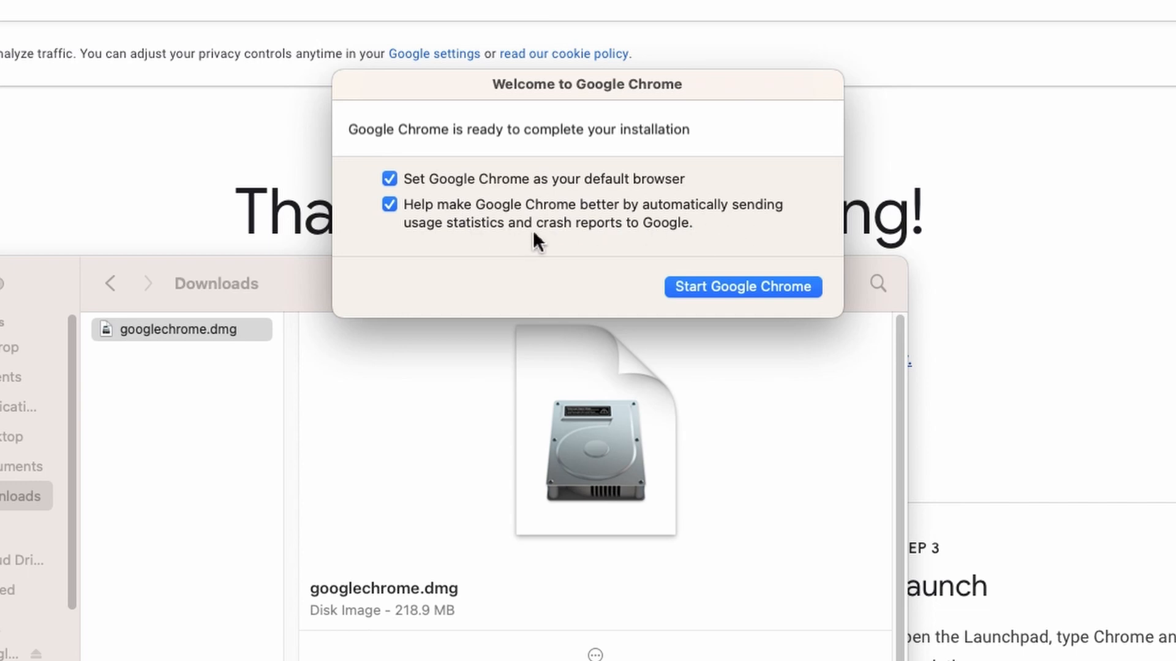
pyautogui.moveTo(448, 215)
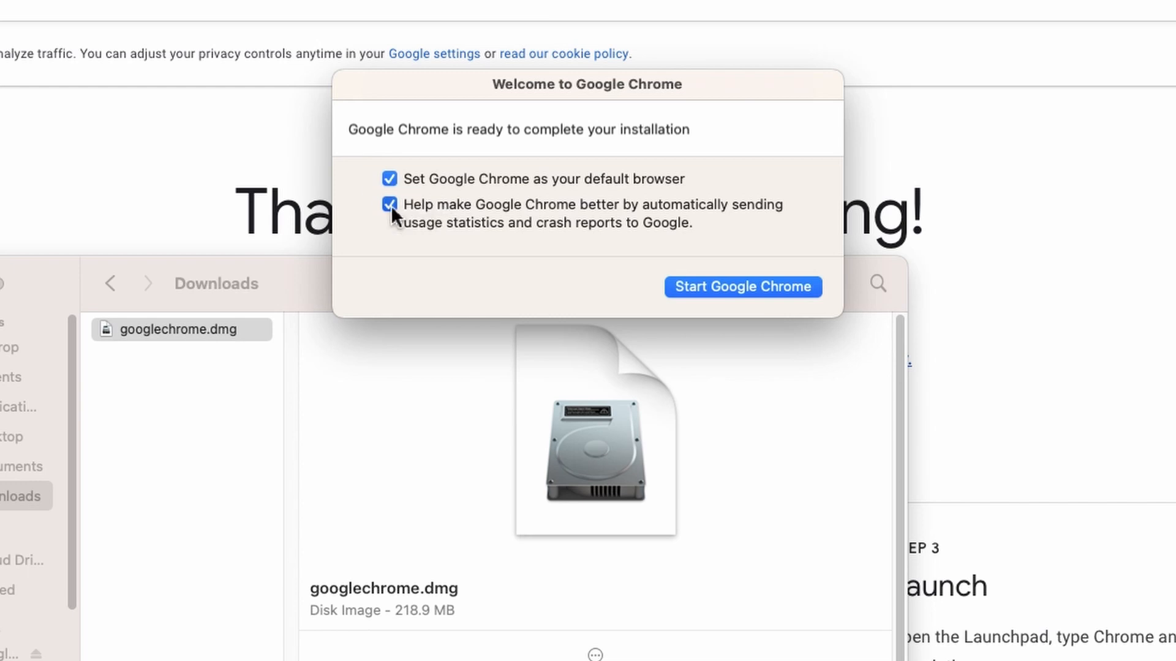
pyautogui.click(389, 204)
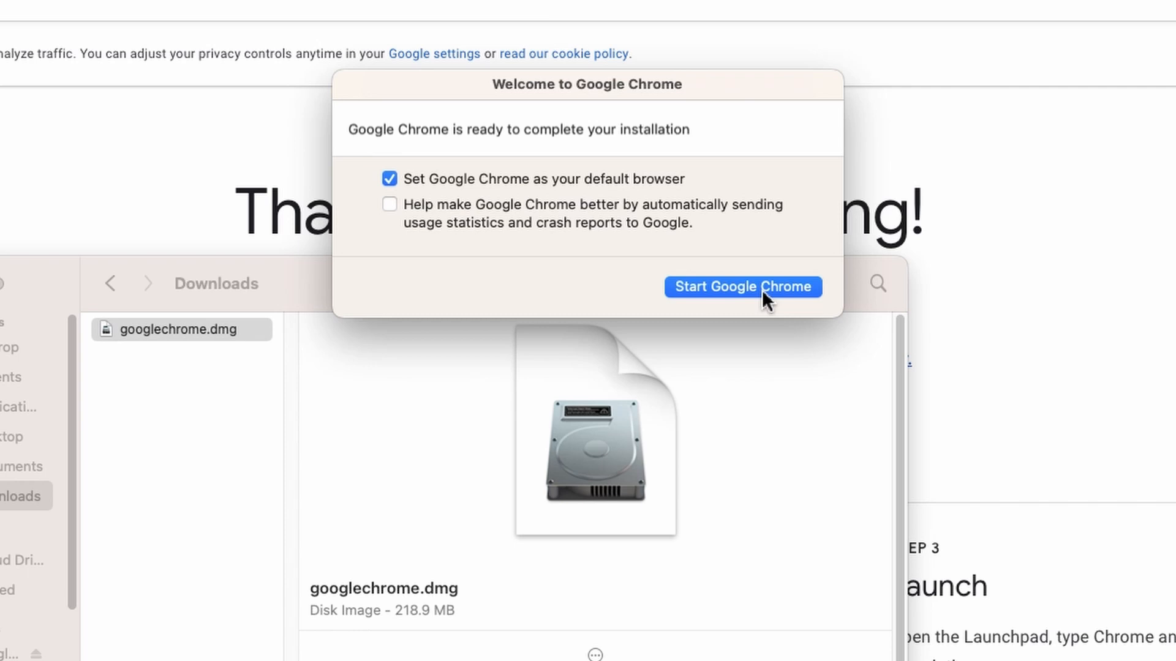
# Start Google Chrome and make it the default web browser
pyautogui.click(742, 287)
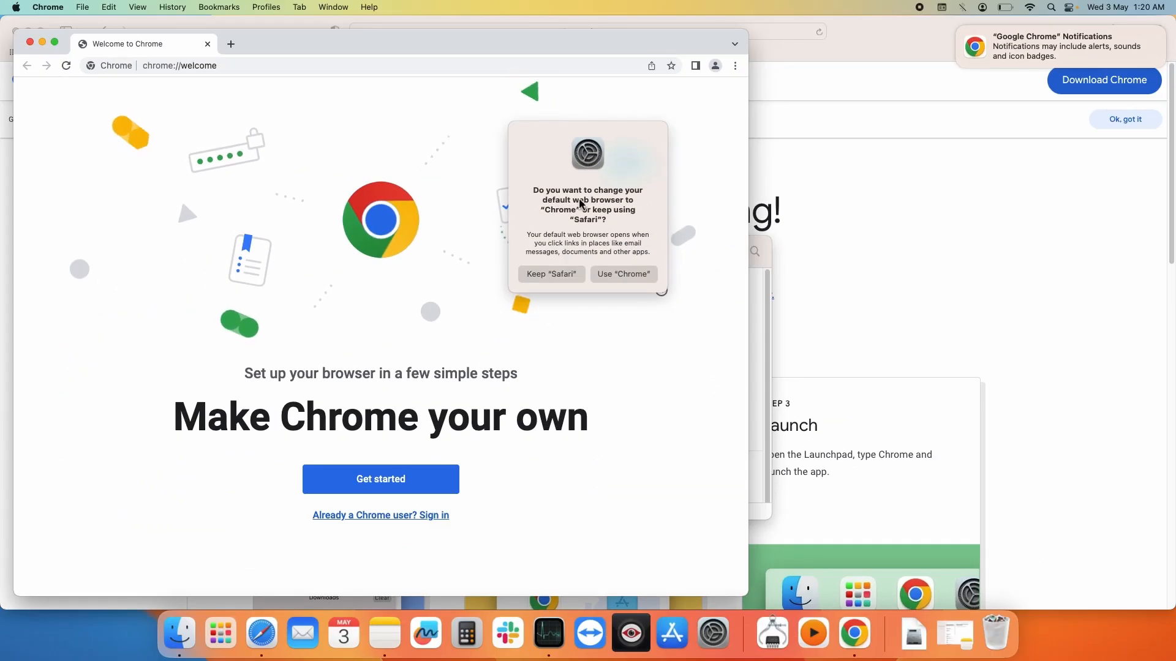
pyautogui.moveTo(633, 279)
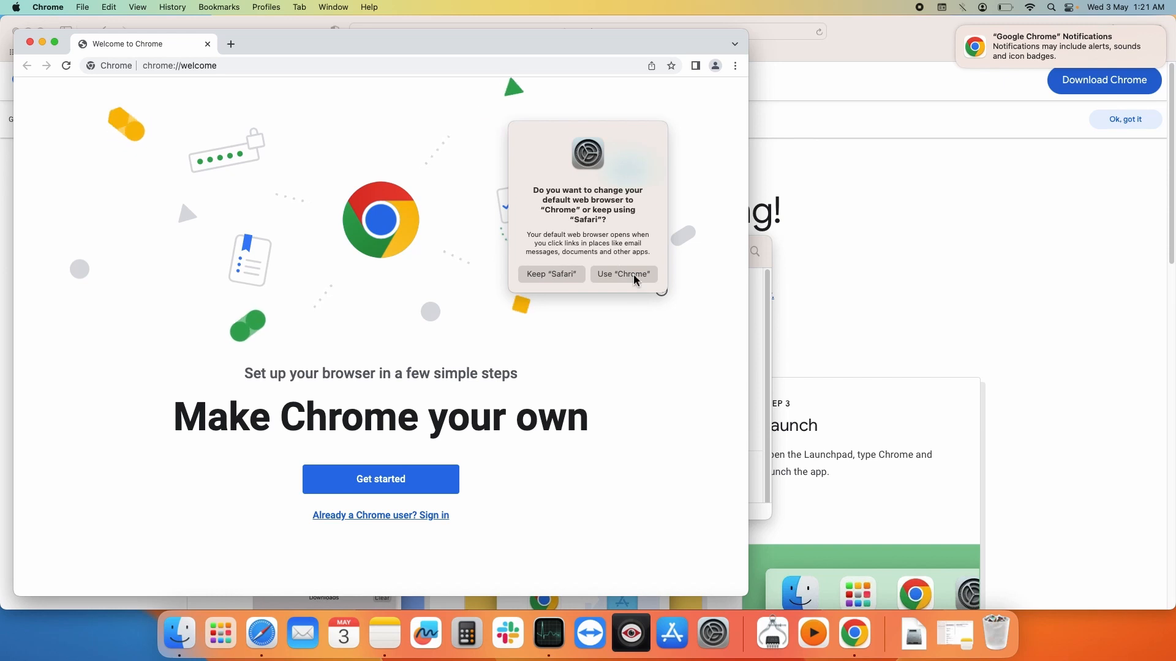
pyautogui.click(622, 273)
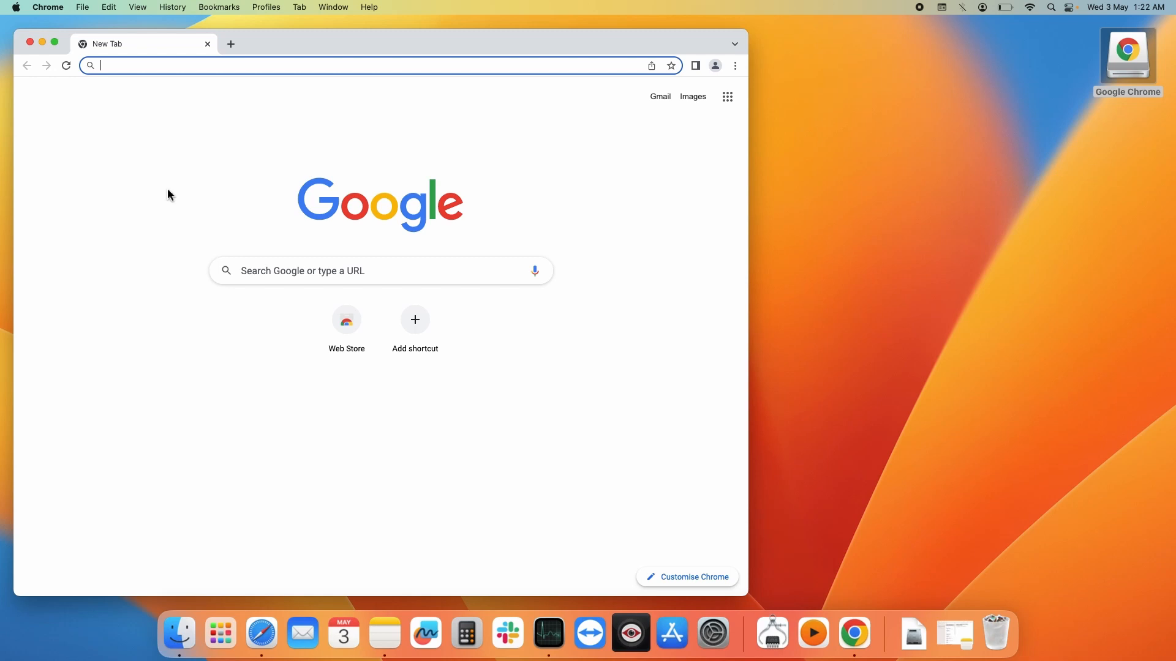
pyautogui.moveTo(43, 49)
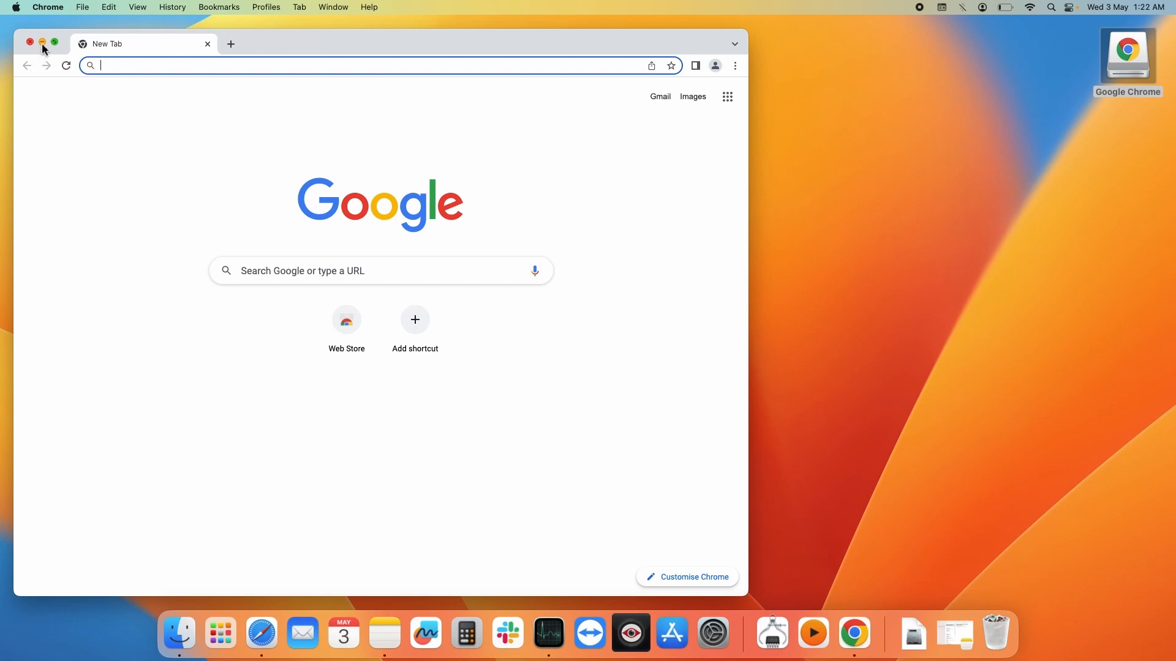
# Eject the Google Chrome installer disk and restore Chrome's New Tab window
pyautogui.click(30, 44)
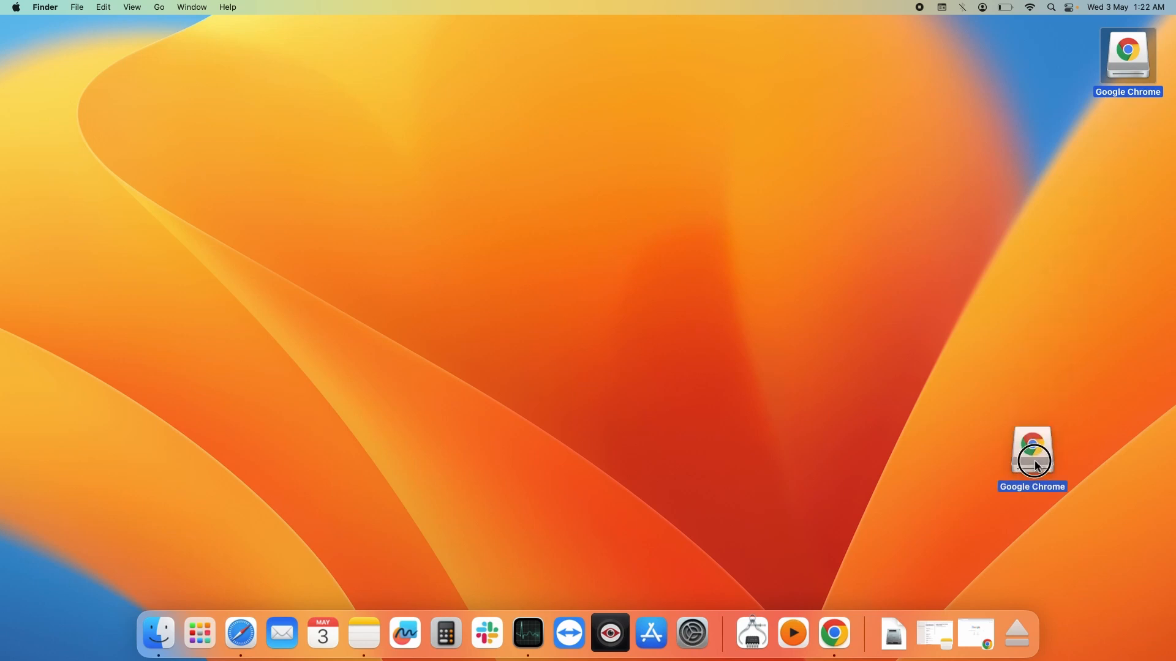
pyautogui.doubleClick(1031, 453)
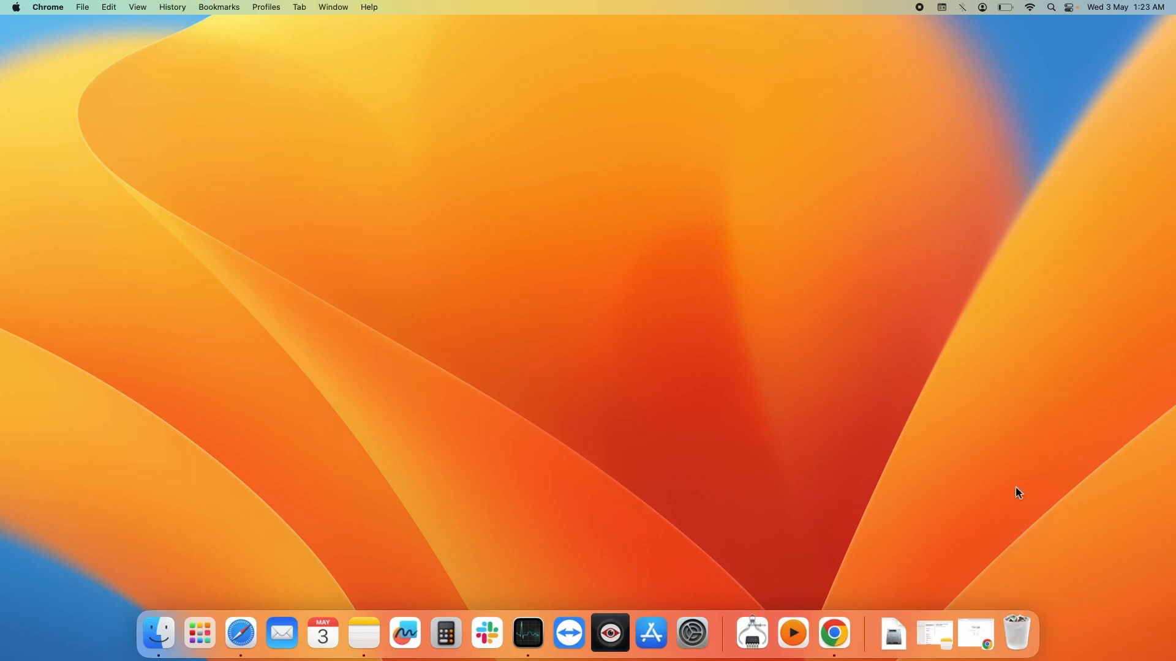
pyautogui.click(834, 638)
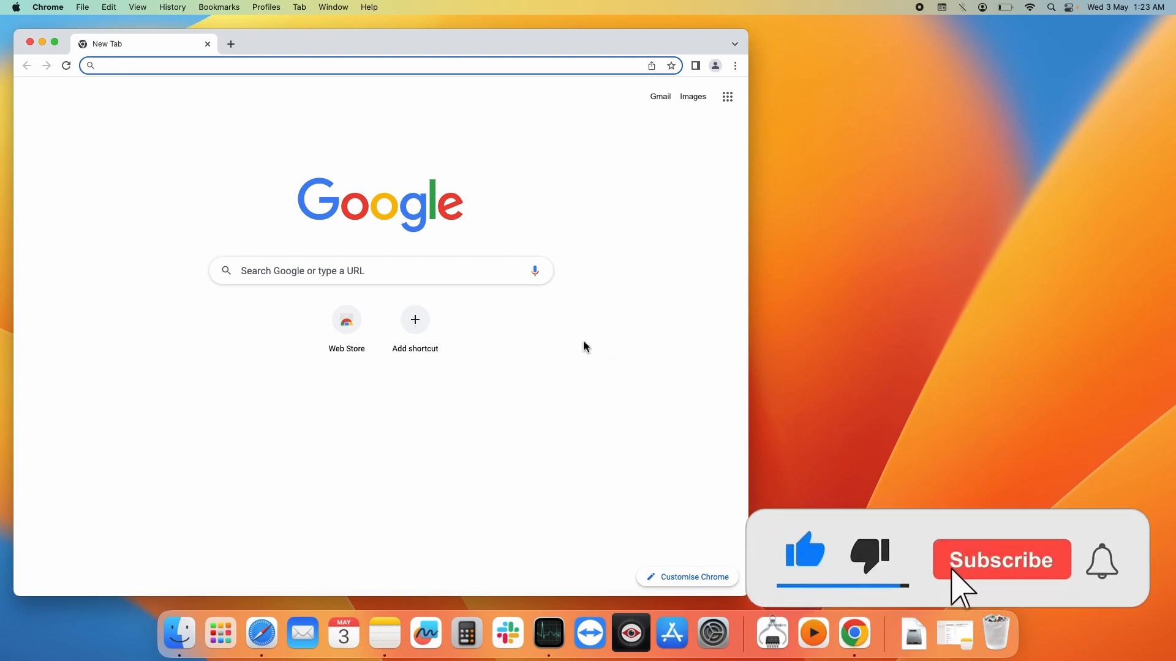
pyautogui.click(1000, 559)
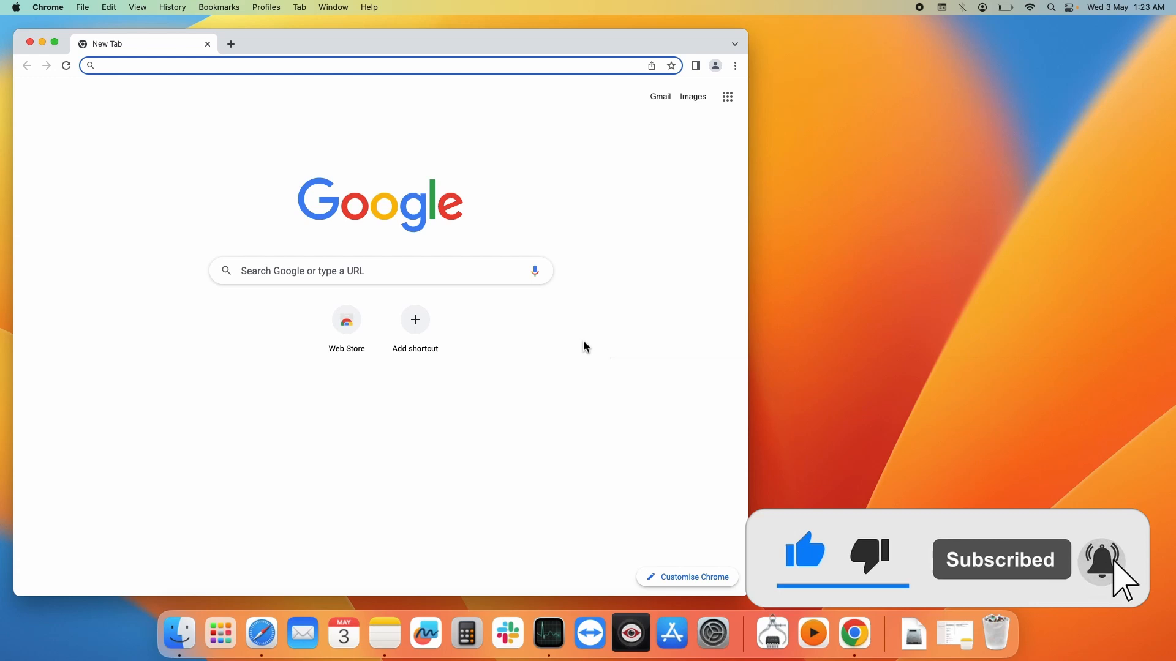